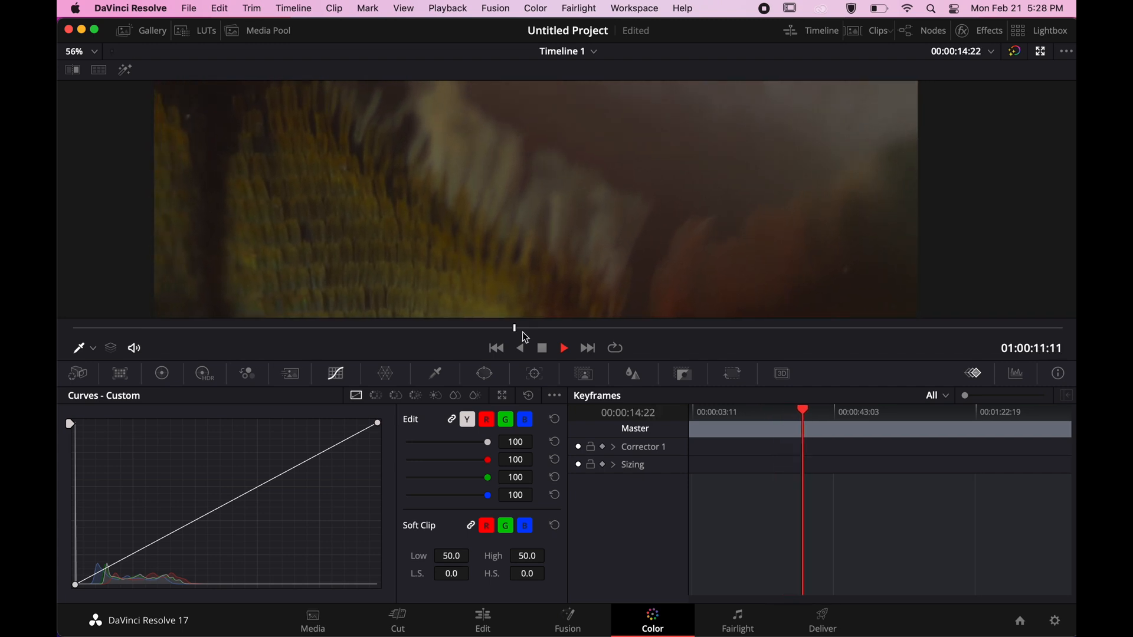
# Step: Grade the wing clip on the primary wheels: Temp -1300, Shad 52, Sat 53.80
pyautogui.click(563, 347)
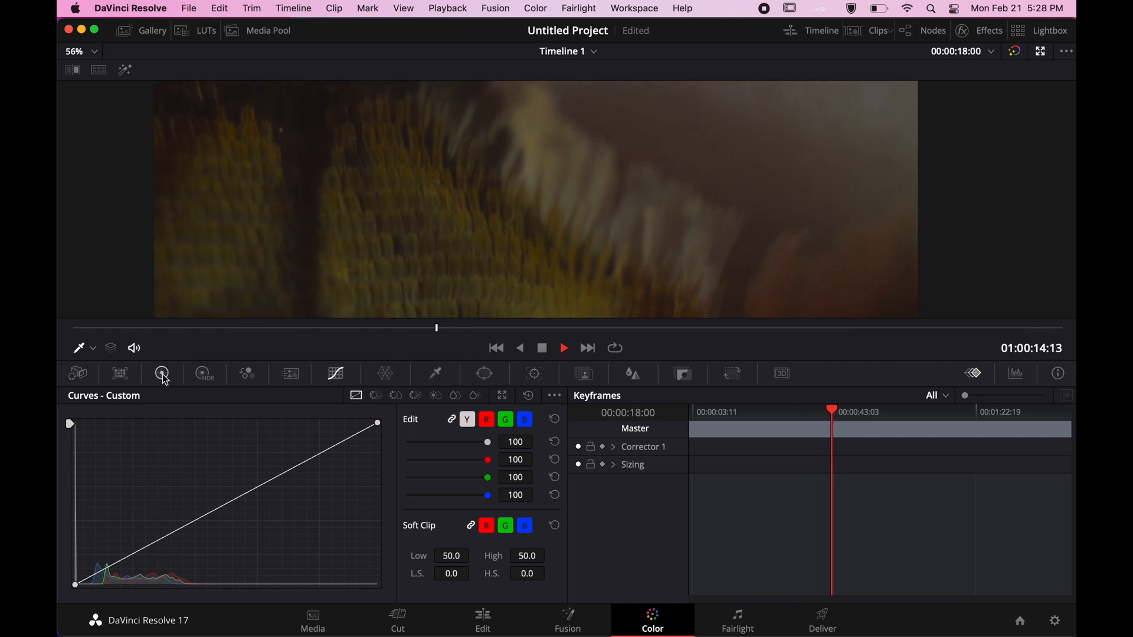
pyautogui.click(162, 374)
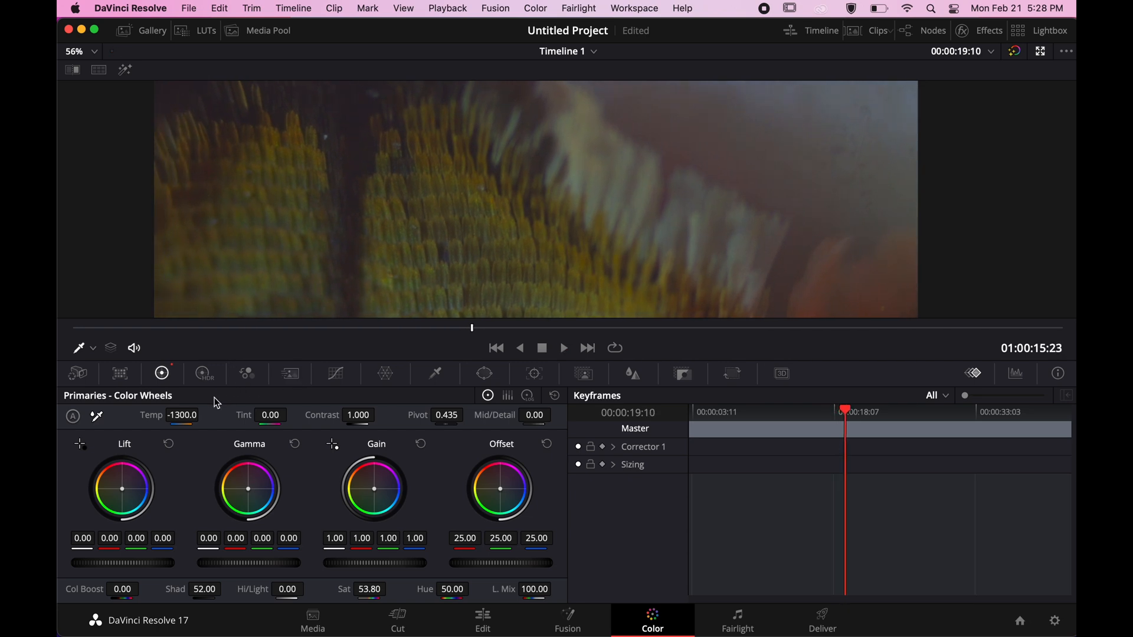
# Step: Trial hue shifts on the HDR wheels, reviewing playback, and return hue to 0
pyautogui.click(563, 347)
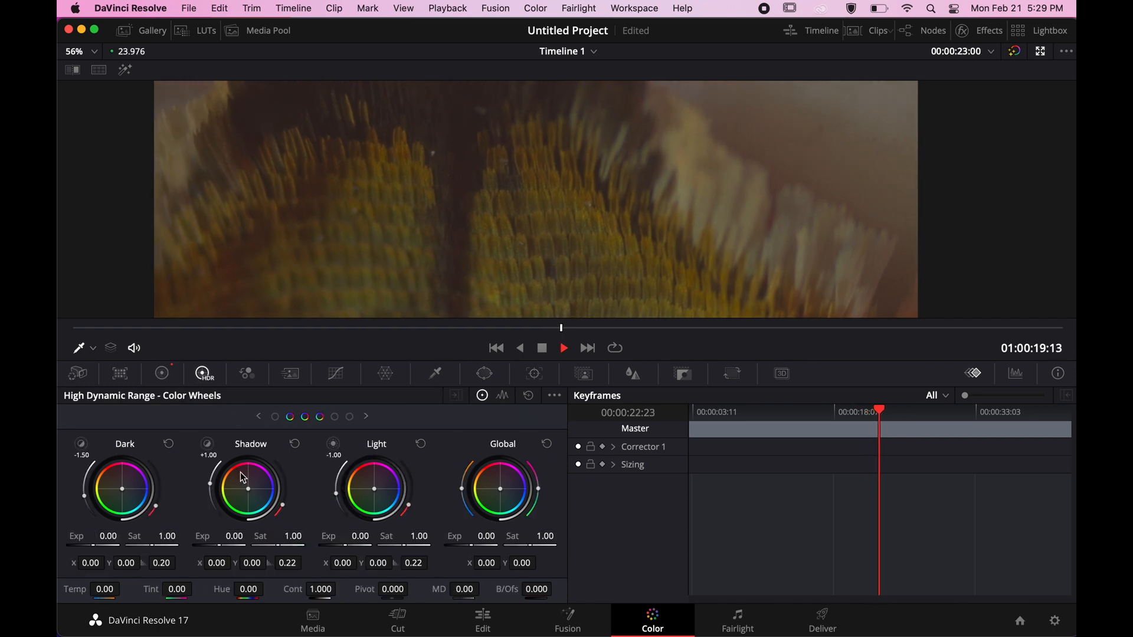
pyautogui.click(563, 347)
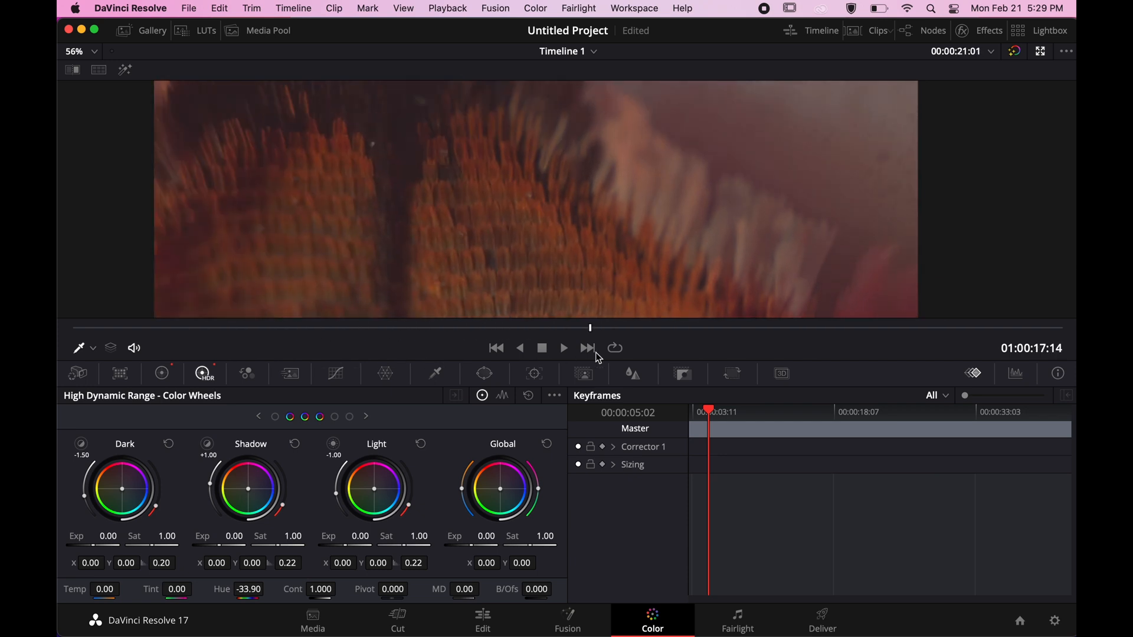
pyautogui.click(562, 347)
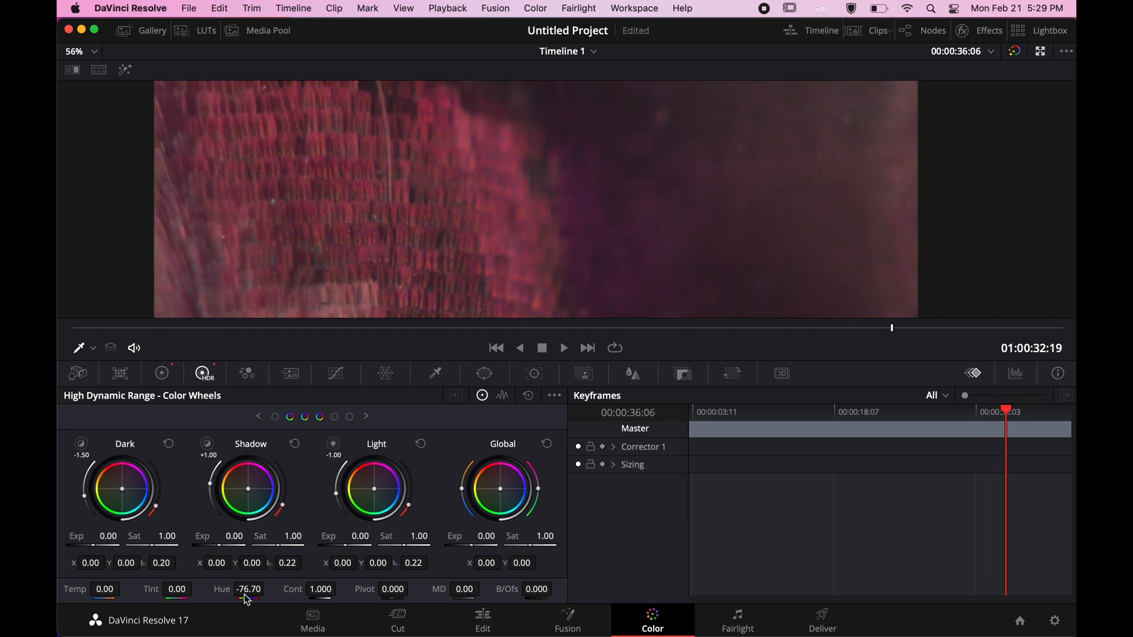
pyautogui.click(563, 347)
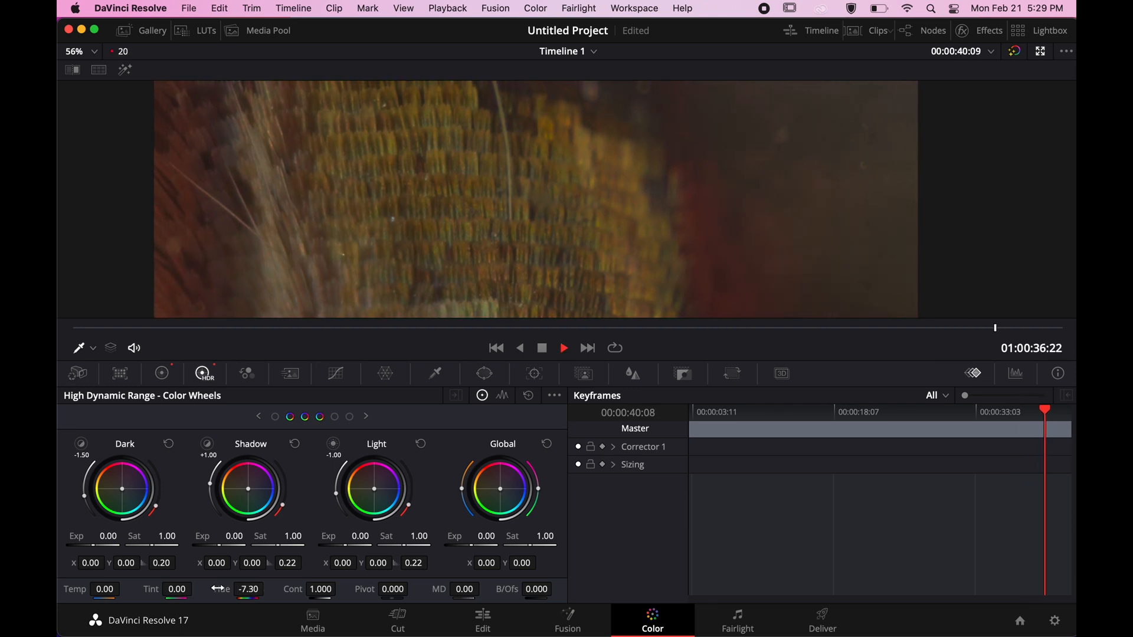
pyautogui.click(562, 347)
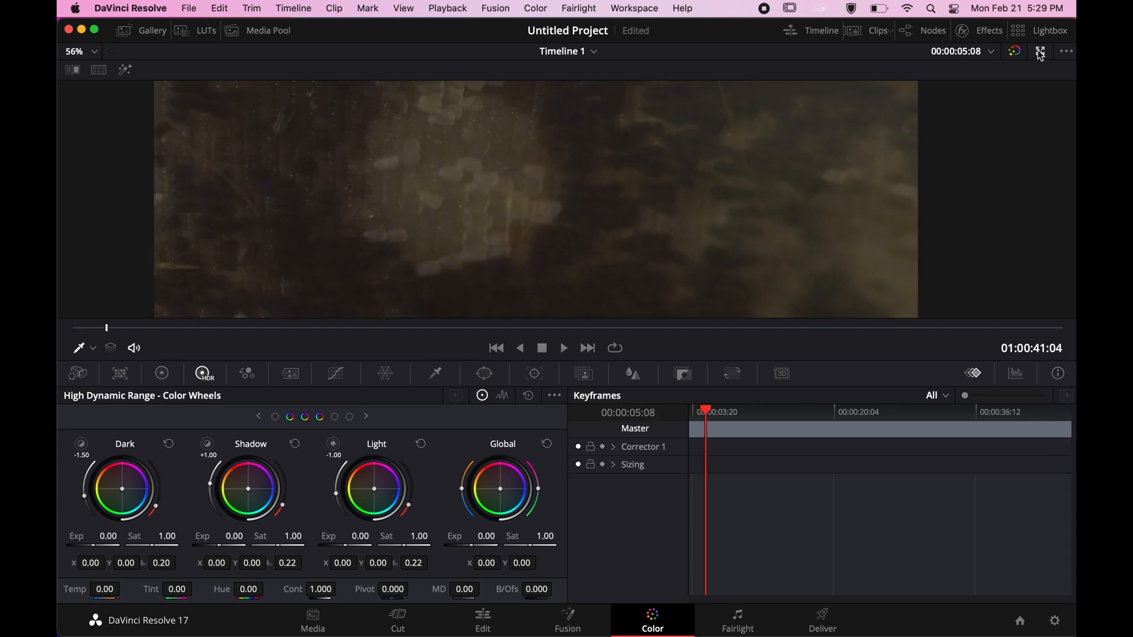
# Step: Raise the next wing clip's shadows to 75, then show the edit timeline
pyautogui.click(1040, 50)
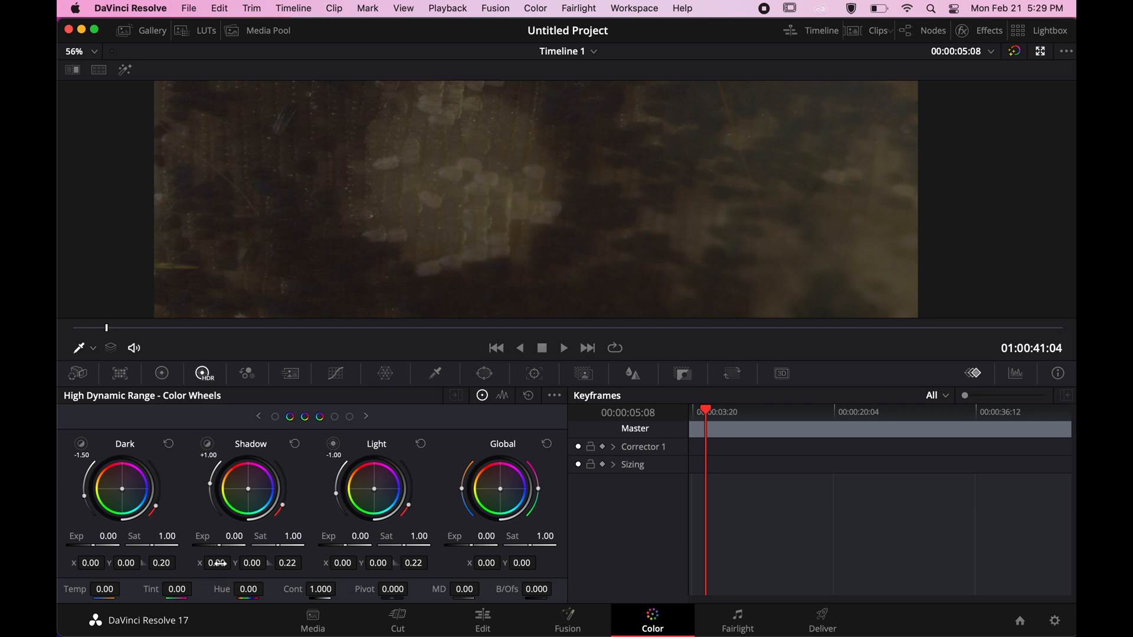
pyautogui.click(161, 374)
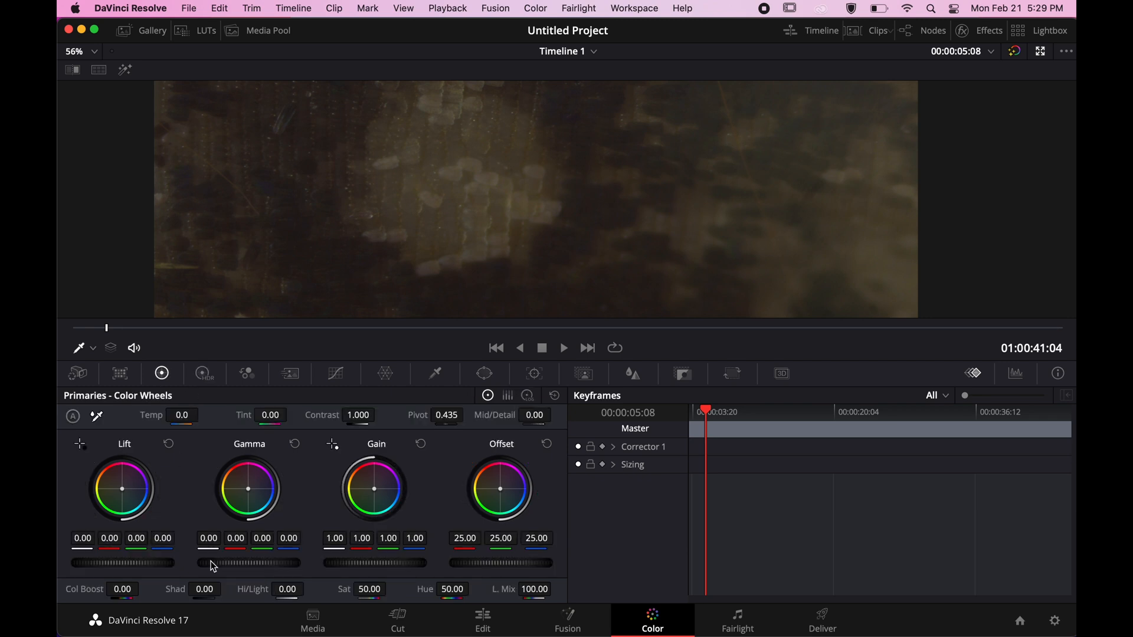
pyautogui.click(563, 346)
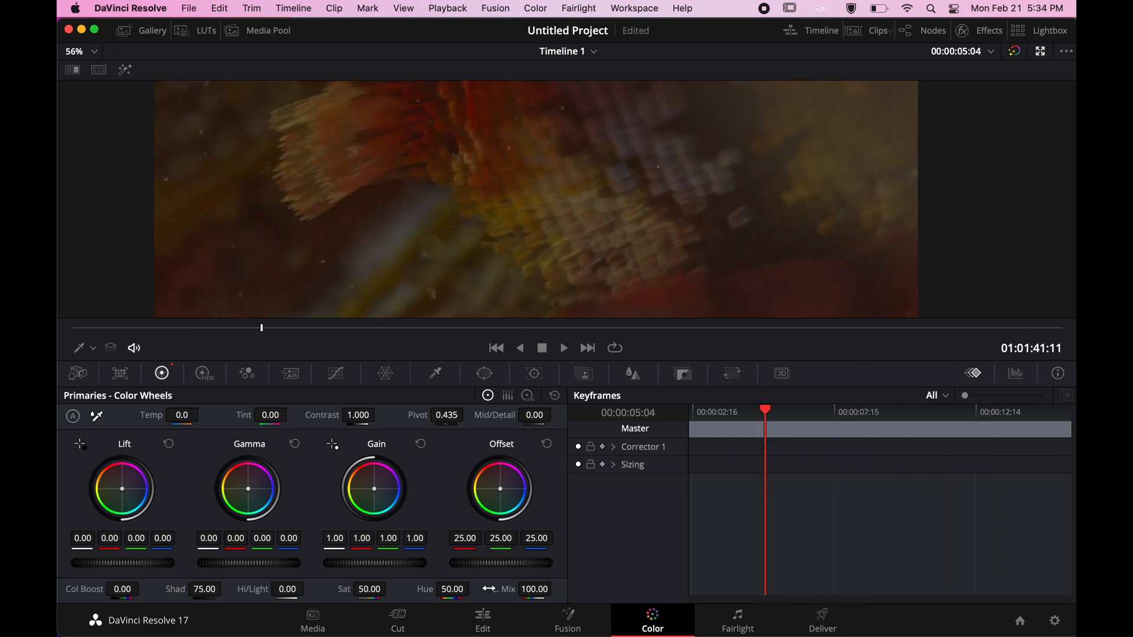
pyautogui.click(481, 622)
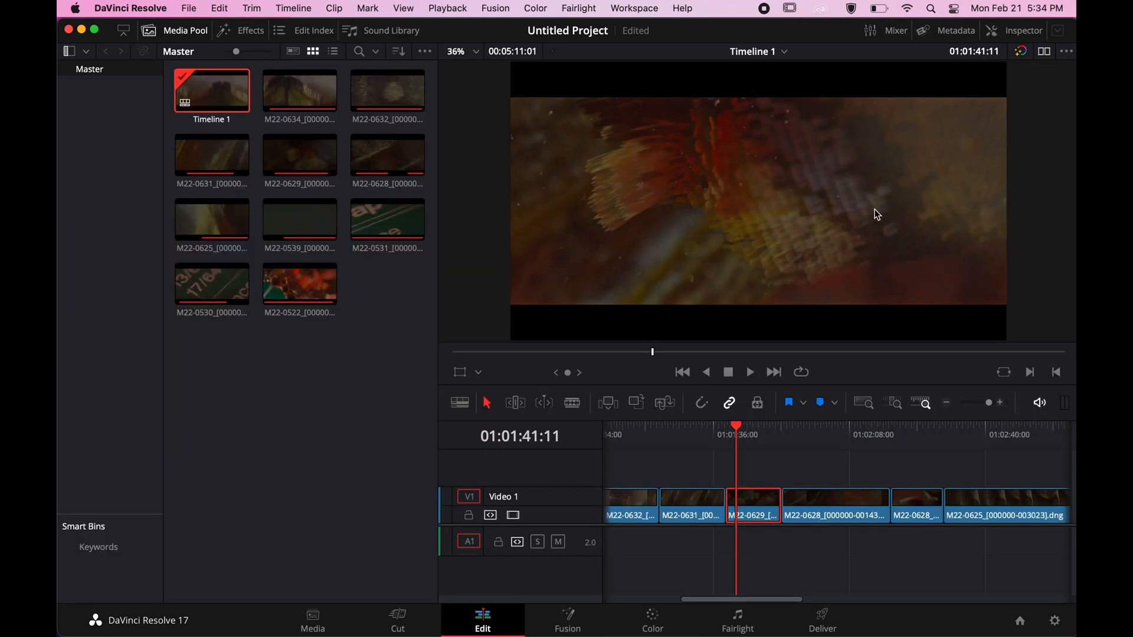
# Step: Enable stabilization with Zoom in Similarity mode for M22-0629 and return to colour grading
pyautogui.click(947, 329)
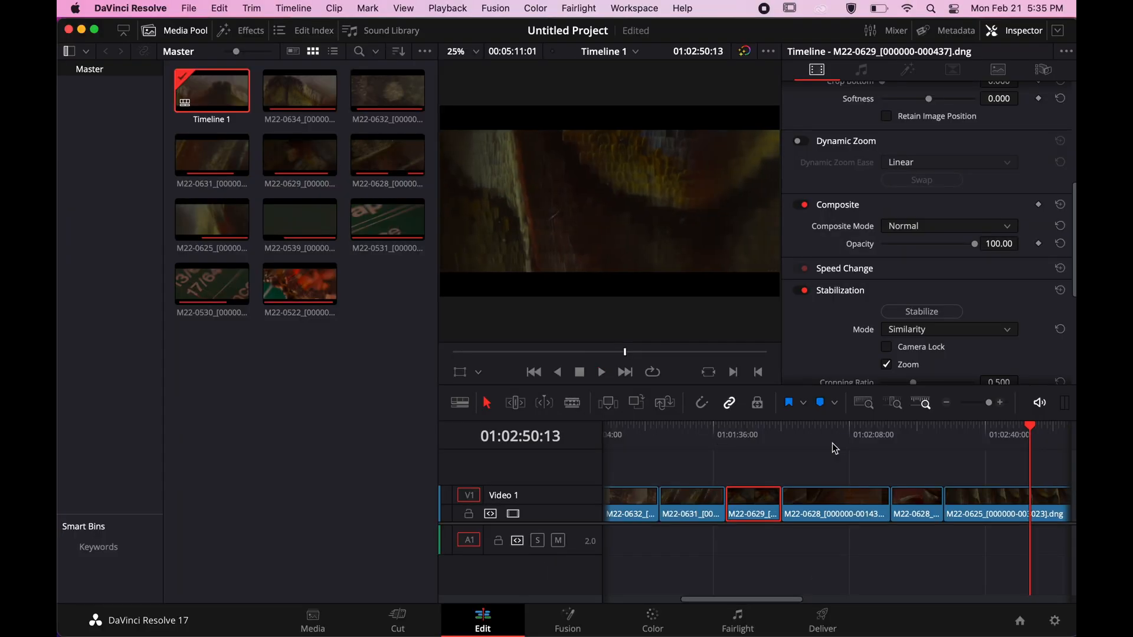
pyautogui.click(652, 619)
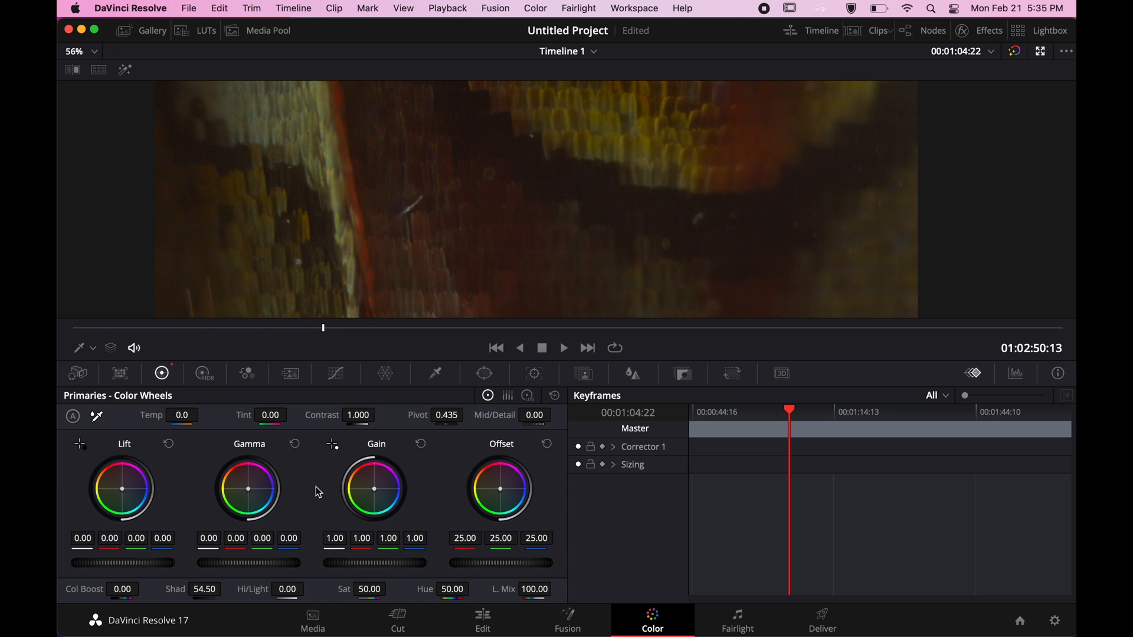
# Step: Set the clip's blur radius to 0.42 and start full-screen playback
pyautogui.click(631, 374)
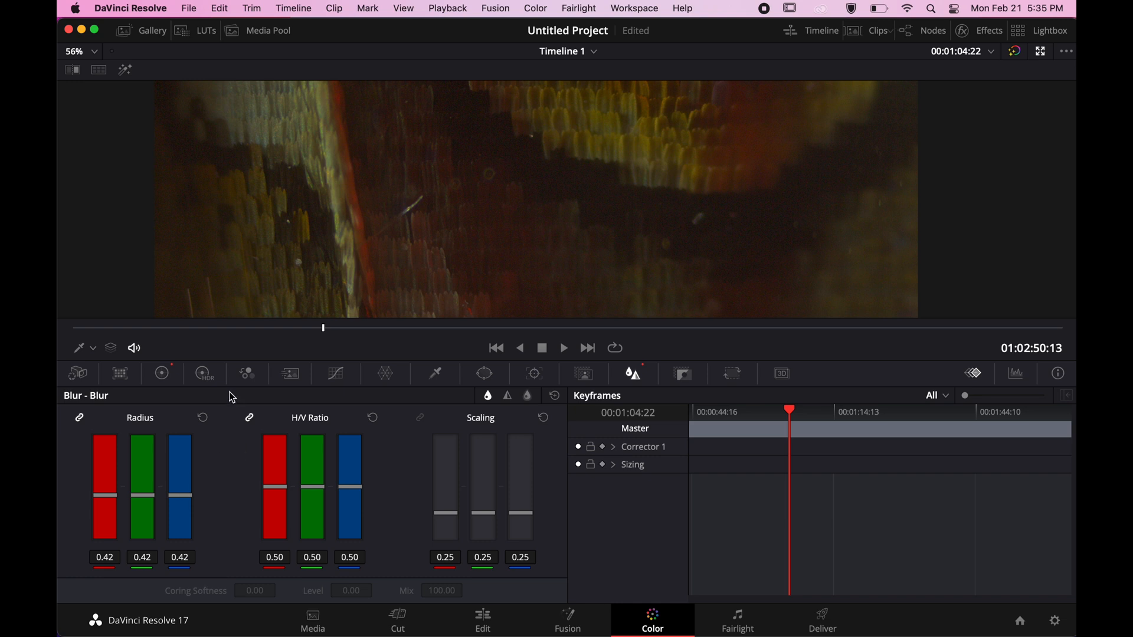
pyautogui.click(162, 374)
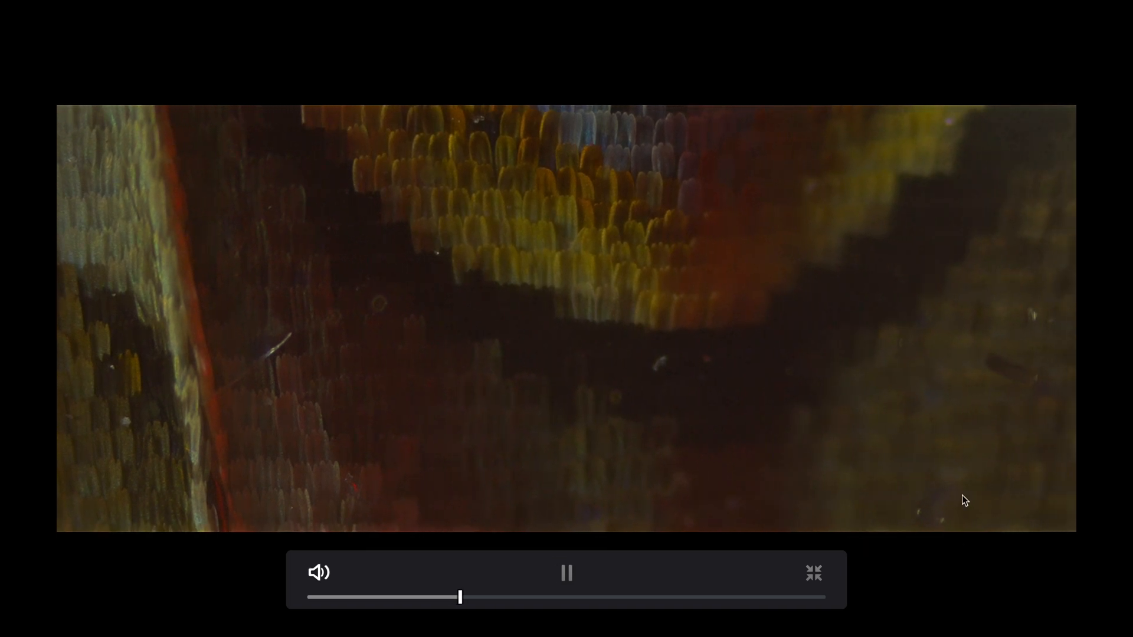
# Step: Exit full-screen playback before the project is saved as magicmakro
pyautogui.click(812, 573)
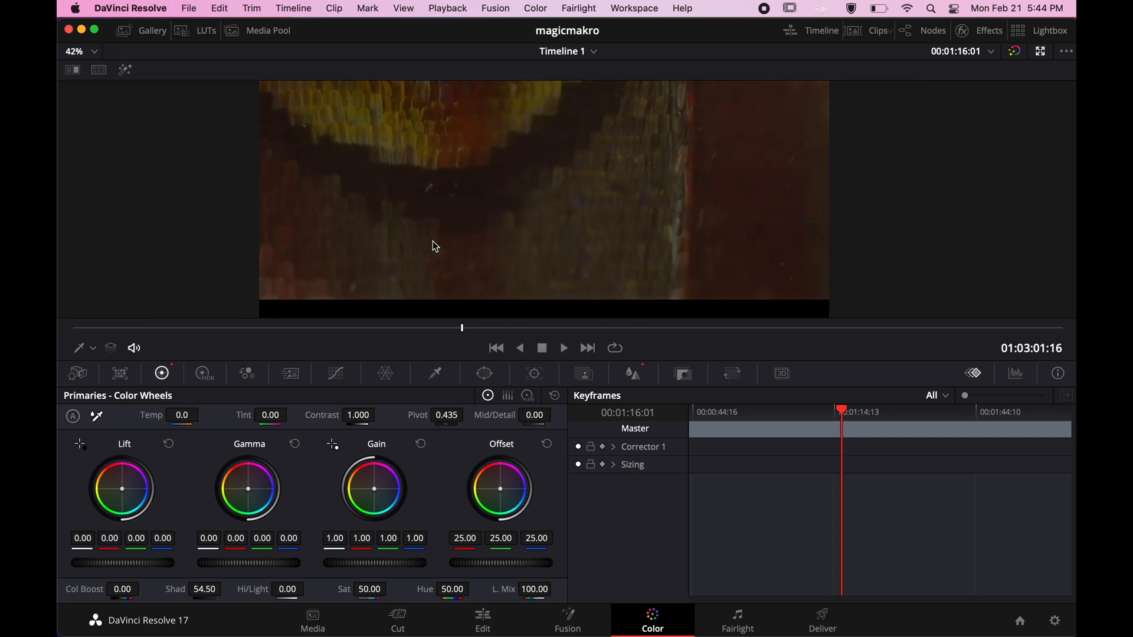
# Step: Open the M22-0628 folder via Mission Control and browse its DNG frames past 001190
pyautogui.click(73, 51)
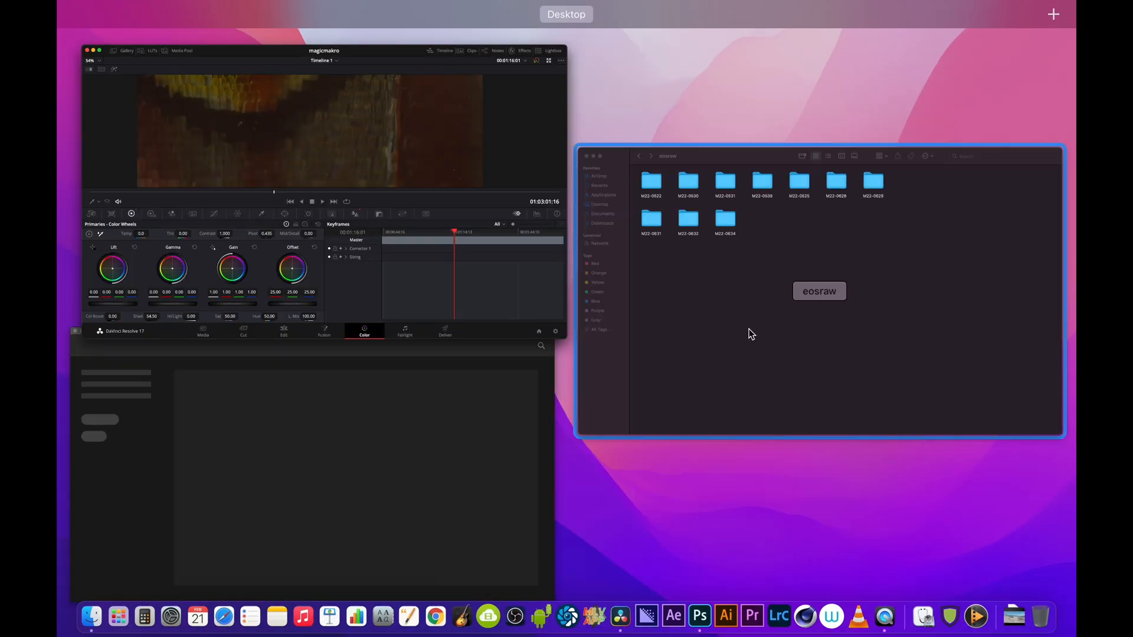
pyautogui.doubleClick(835, 183)
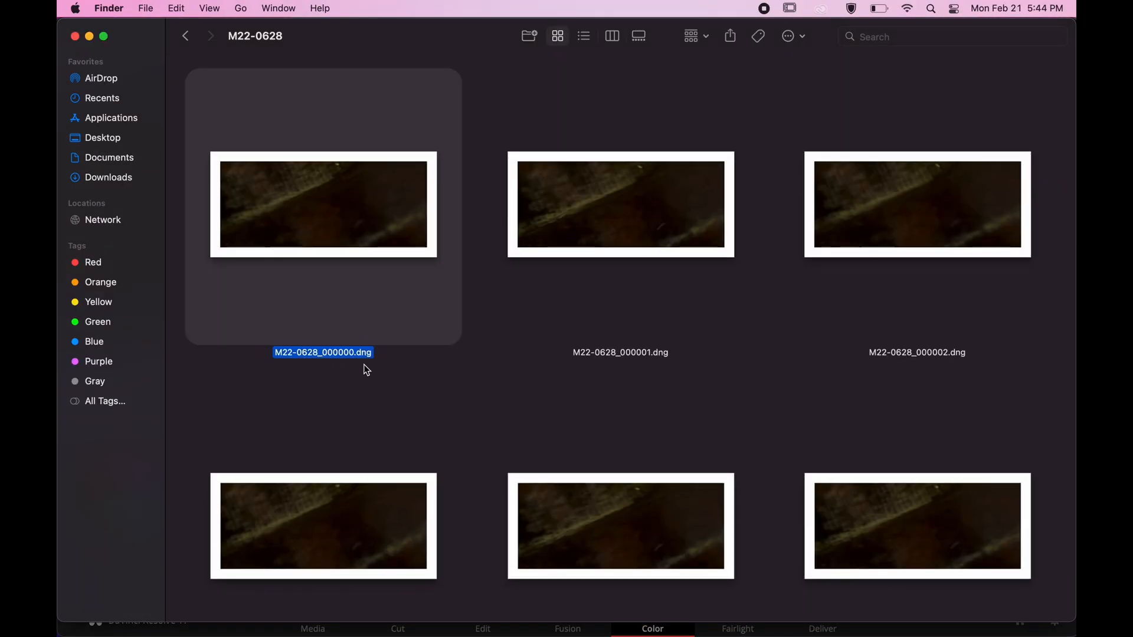
pyautogui.scroll(-3)
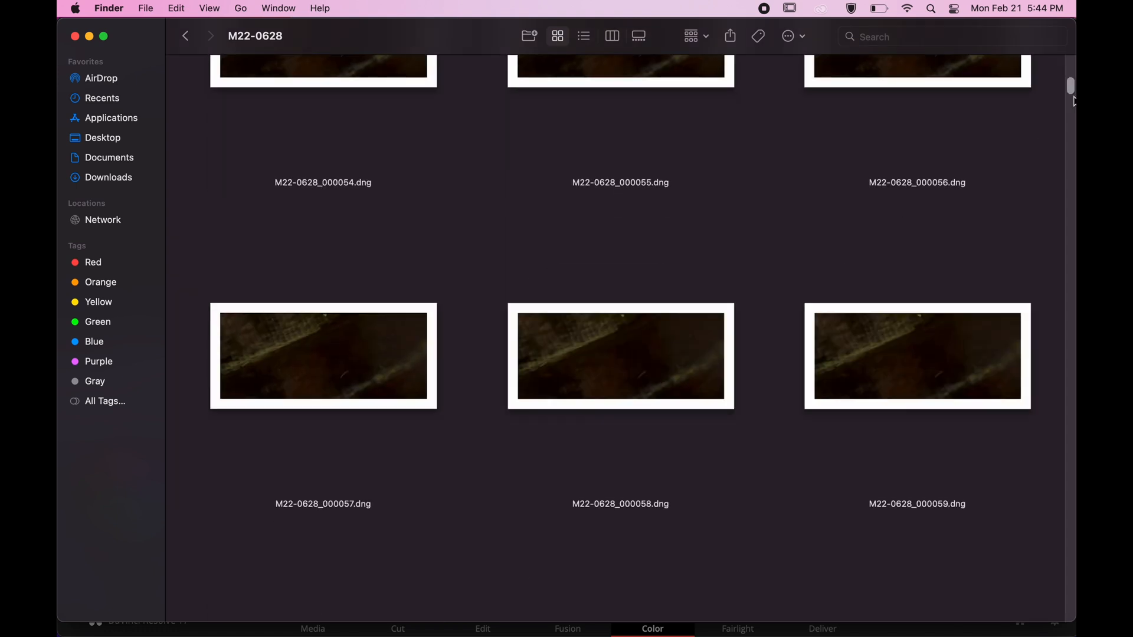
pyautogui.scroll(-3)
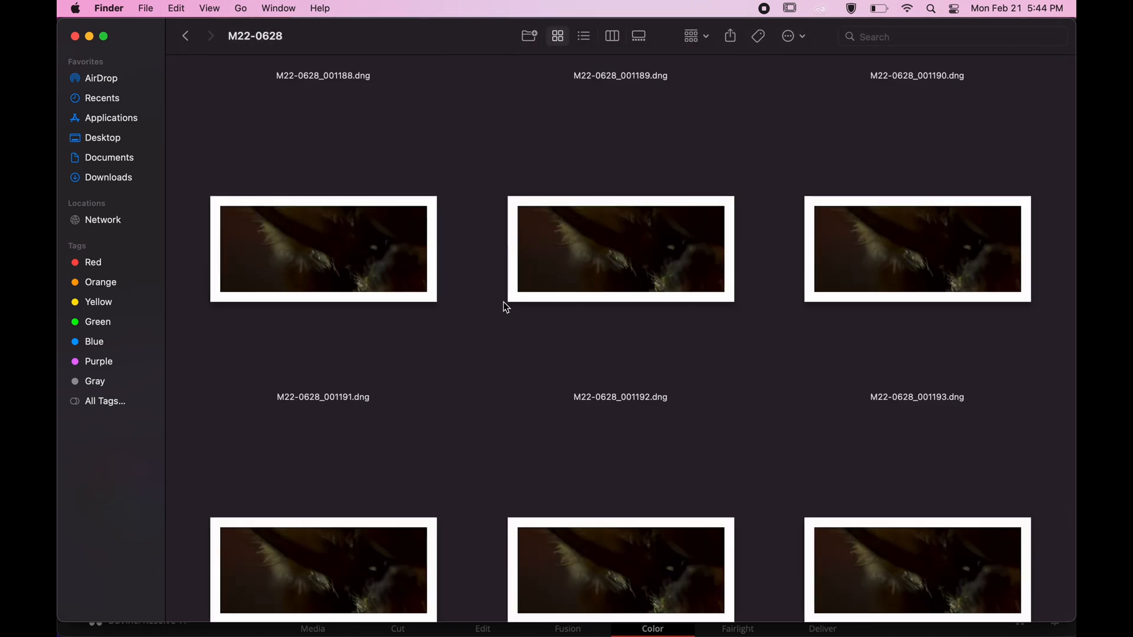
pyautogui.scroll(3)
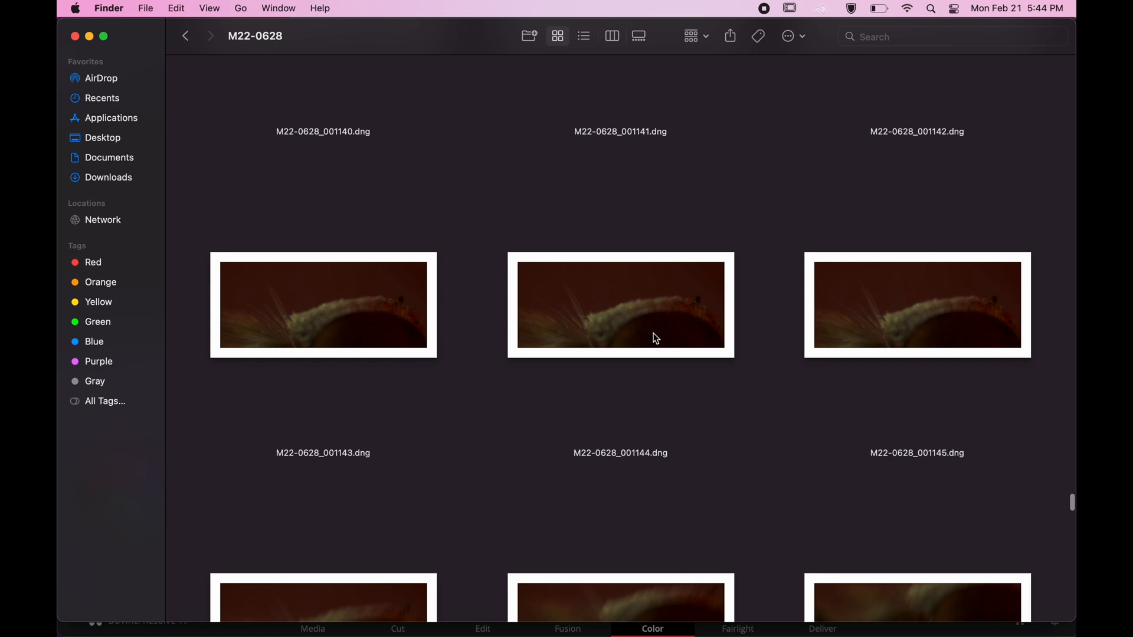
pyautogui.scroll(3)
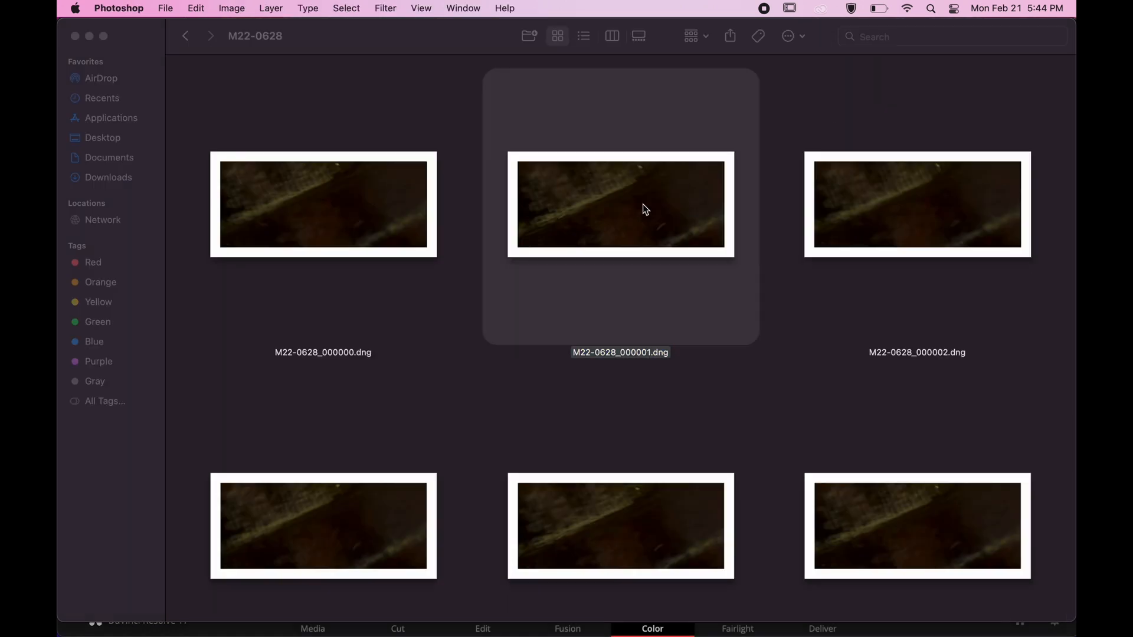
# Step: Open M22-0634_001064.dng in Camera Raw and set Detail noise reduction to 4
pyautogui.doubleClick(620, 204)
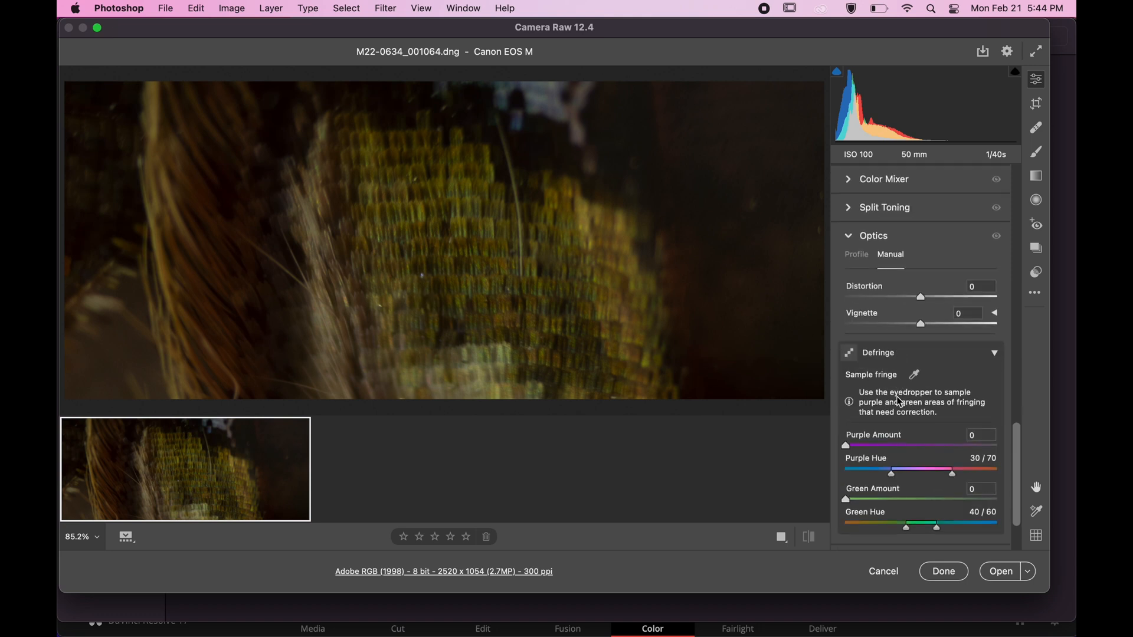
pyautogui.scroll(3)
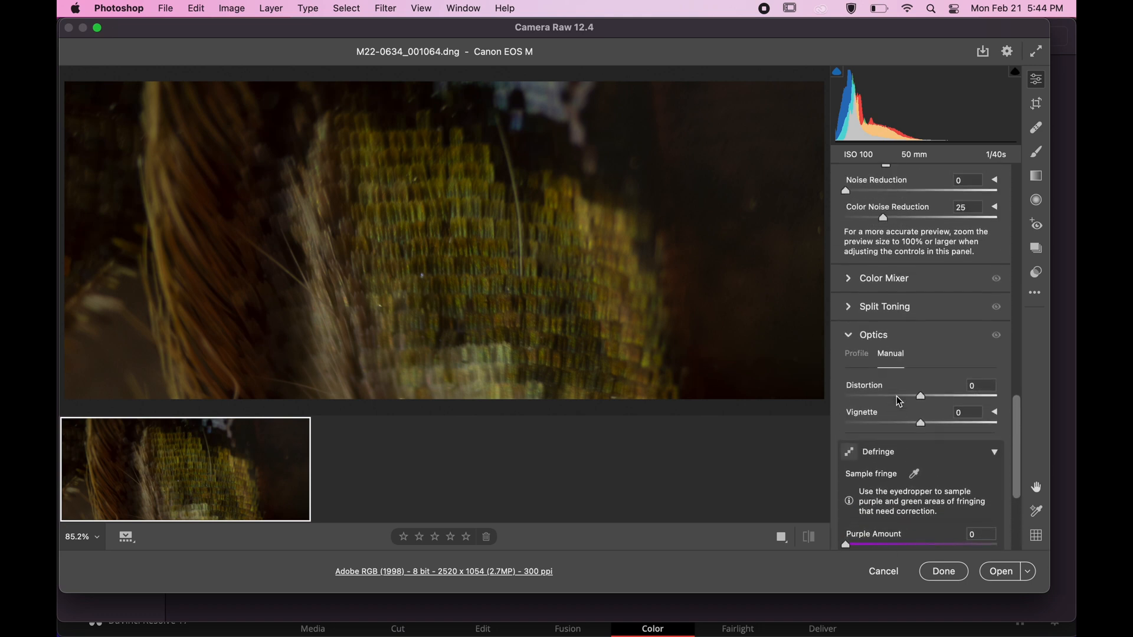
pyautogui.scroll(3)
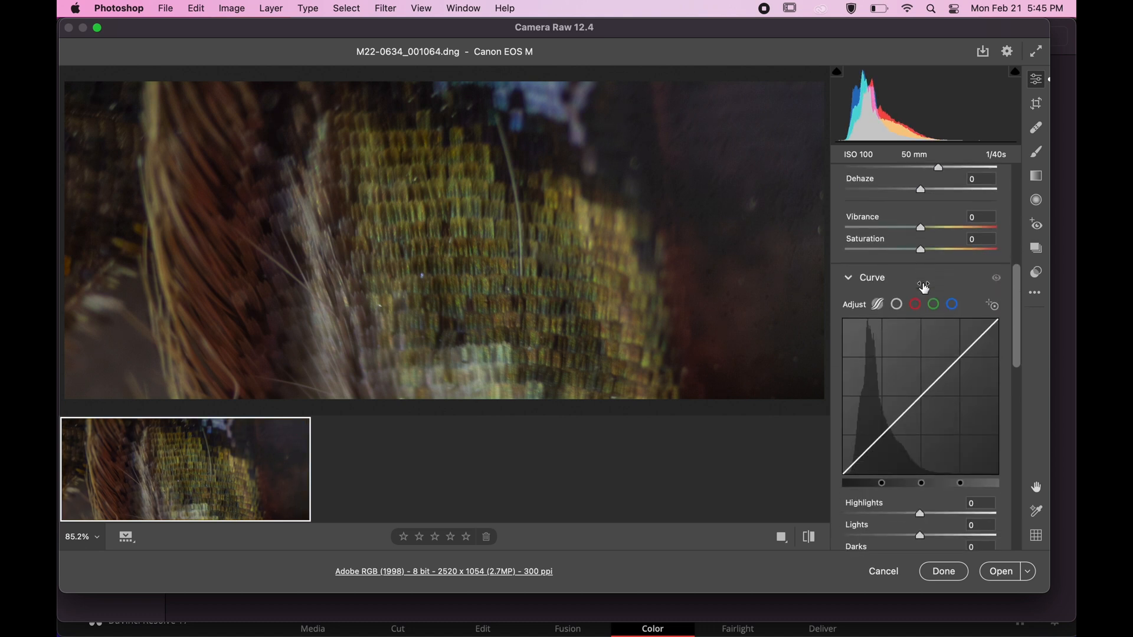
pyautogui.scroll(-3)
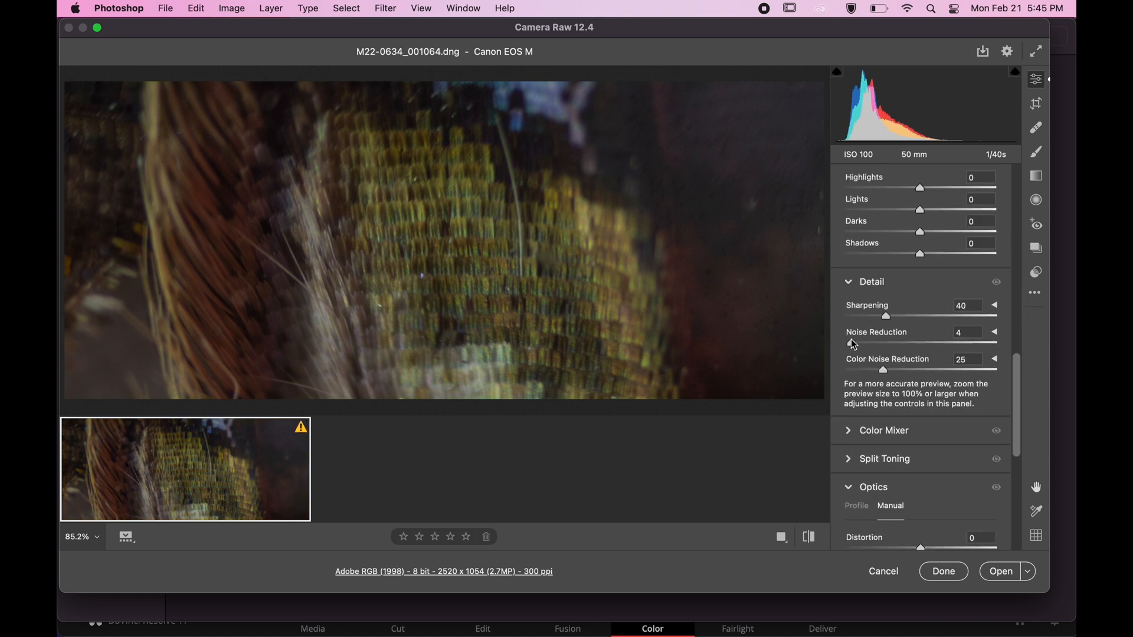